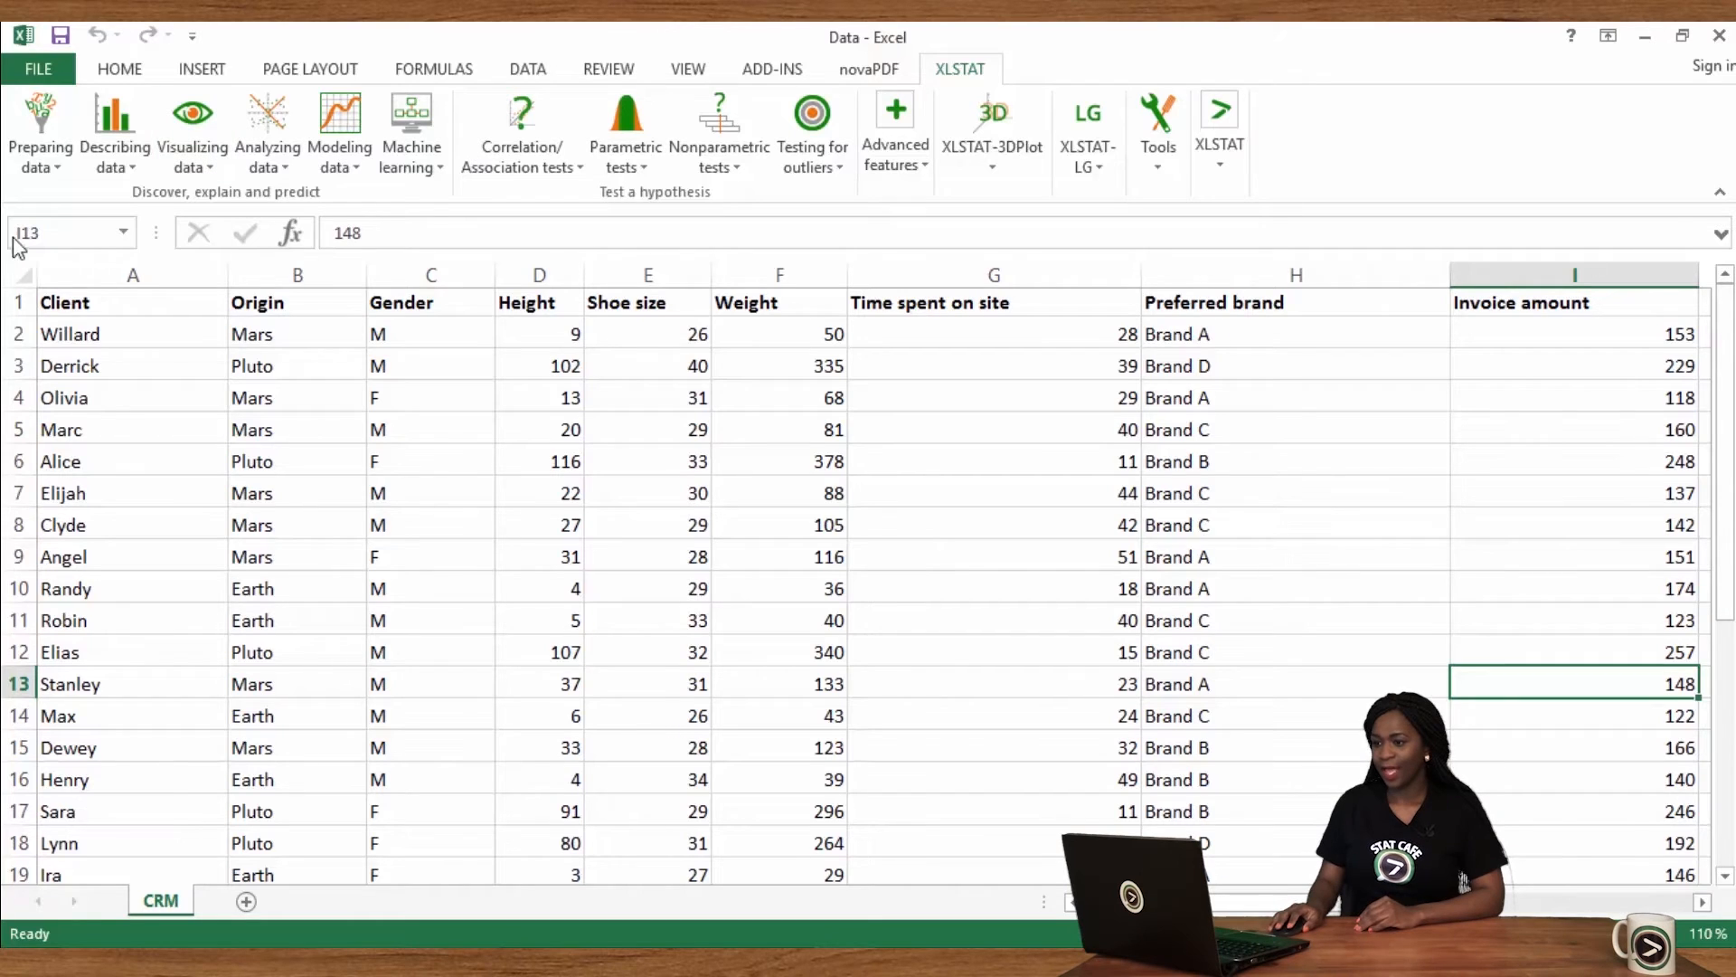
Step: Start an XLSTAT contingency table with Preferred brand rows and Origin (column B) columns
{"action": "left_click", "coordinate": [39, 127]}
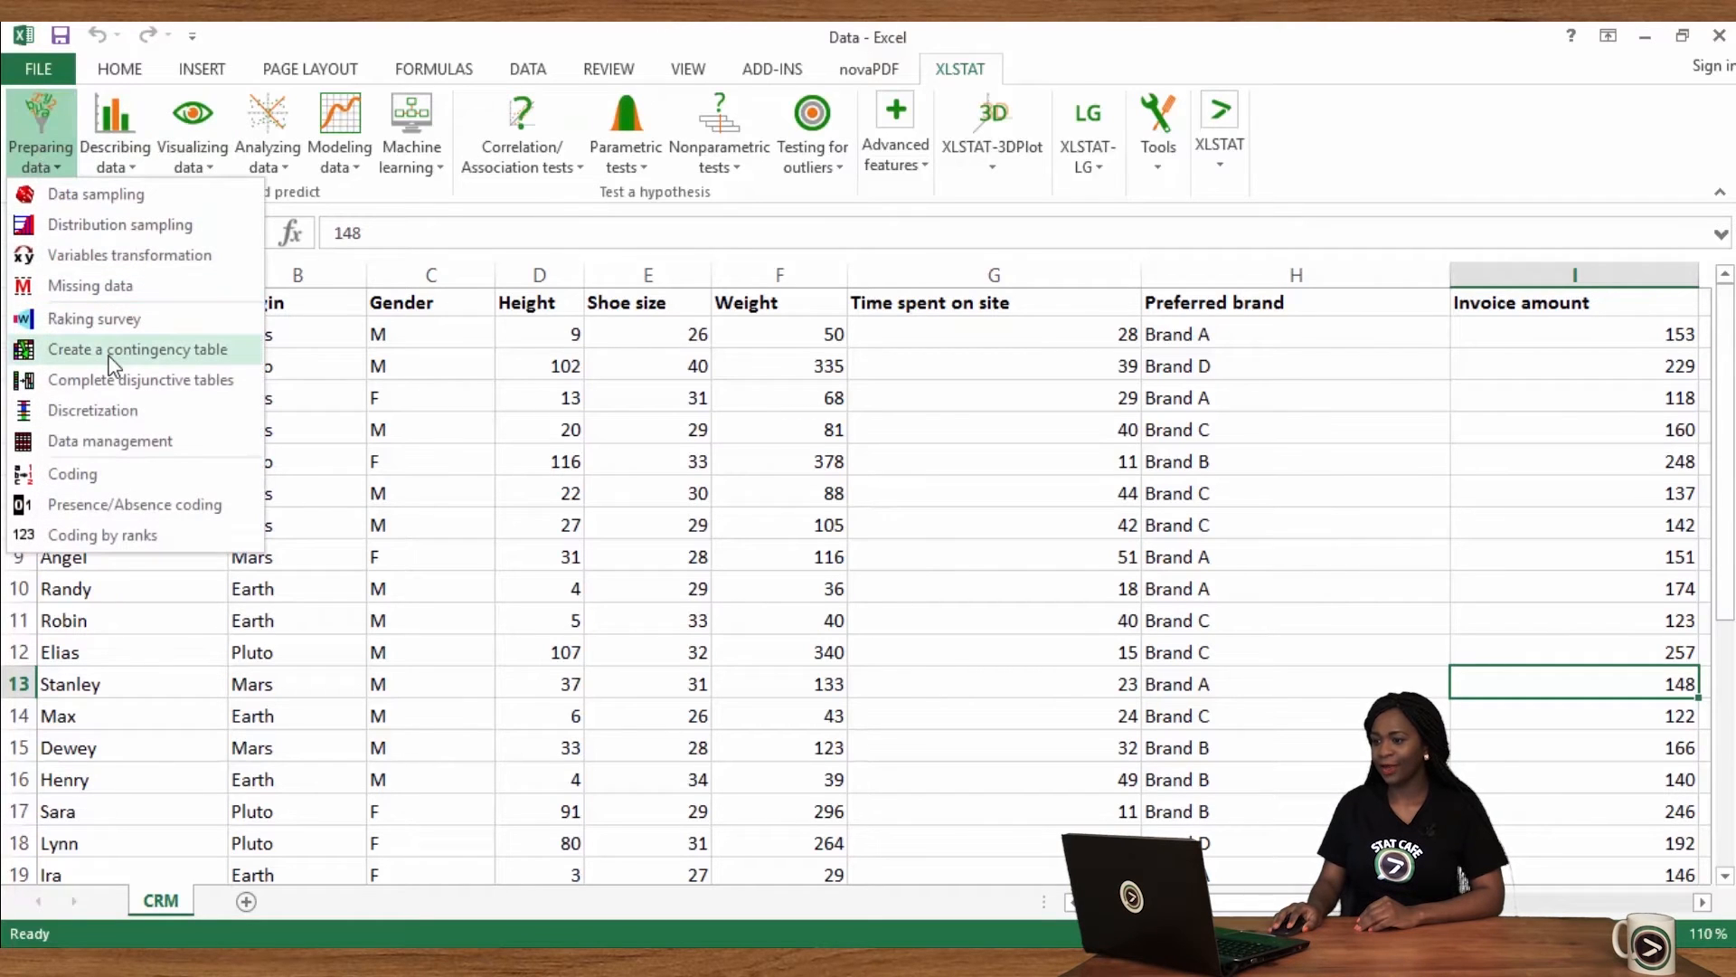
{"action": "left_click", "coordinate": [136, 350]}
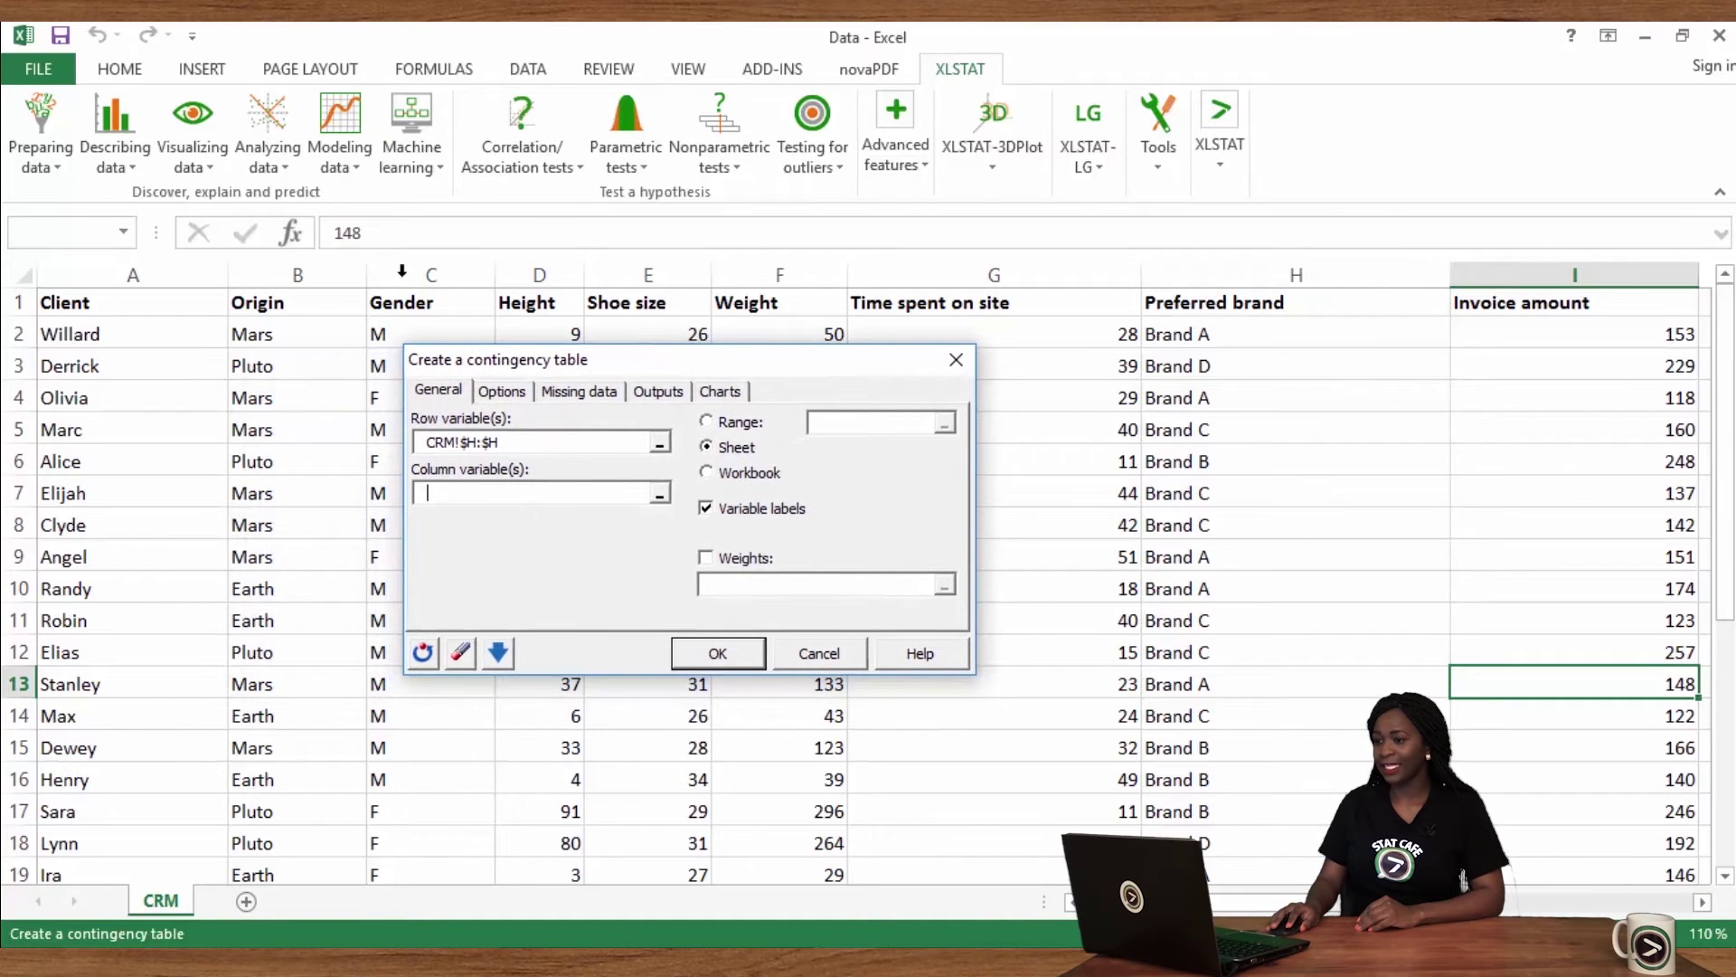
{"action": "left_click", "coordinate": [296, 275]}
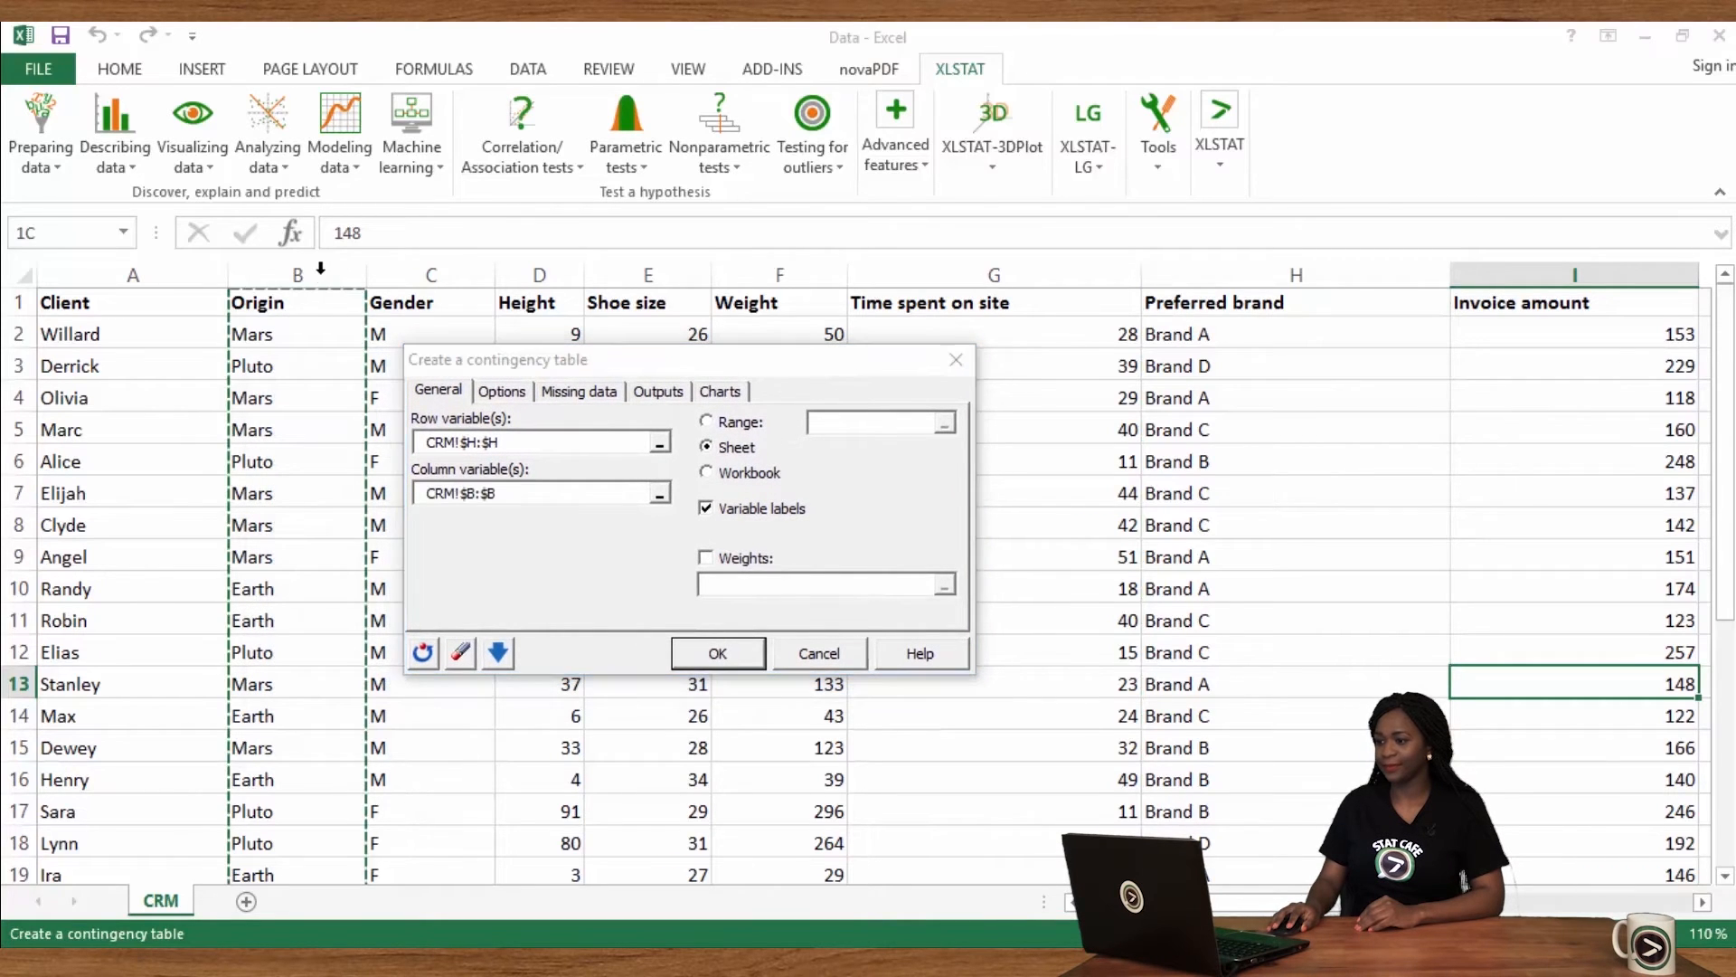
{"action": "left_click", "coordinate": [658, 391]}
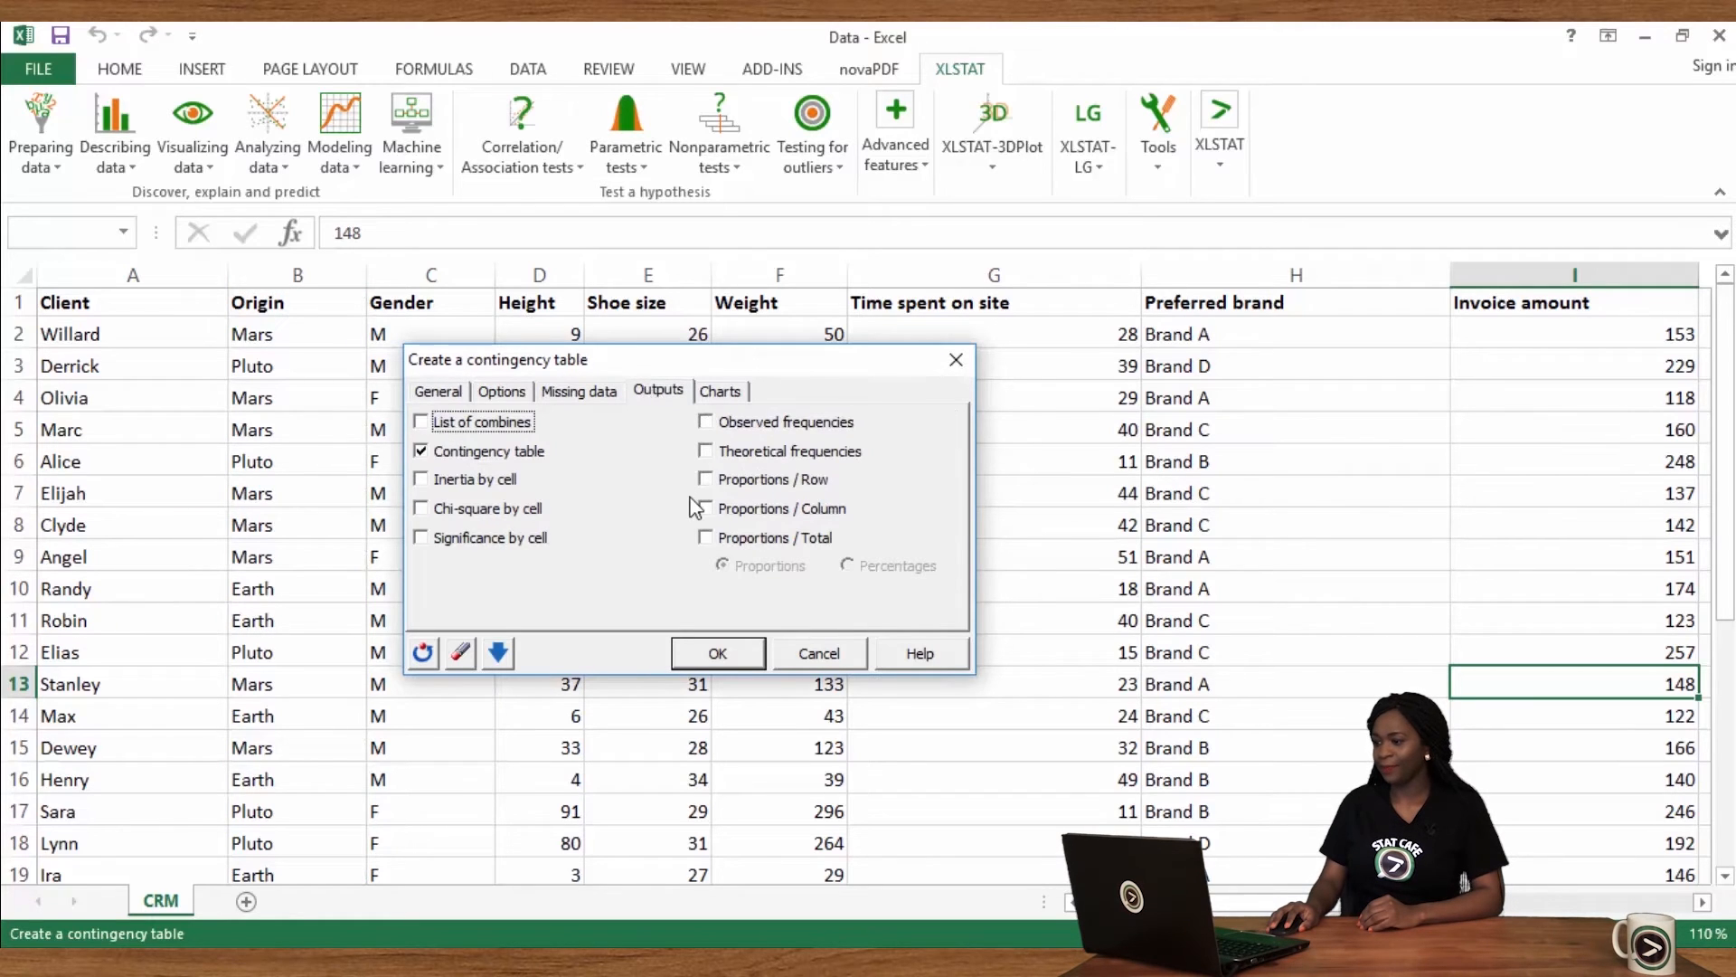
Step: Add column proportions as percentages and run the brand-by-origin contingency table
{"action": "left_click", "coordinate": [705, 508]}
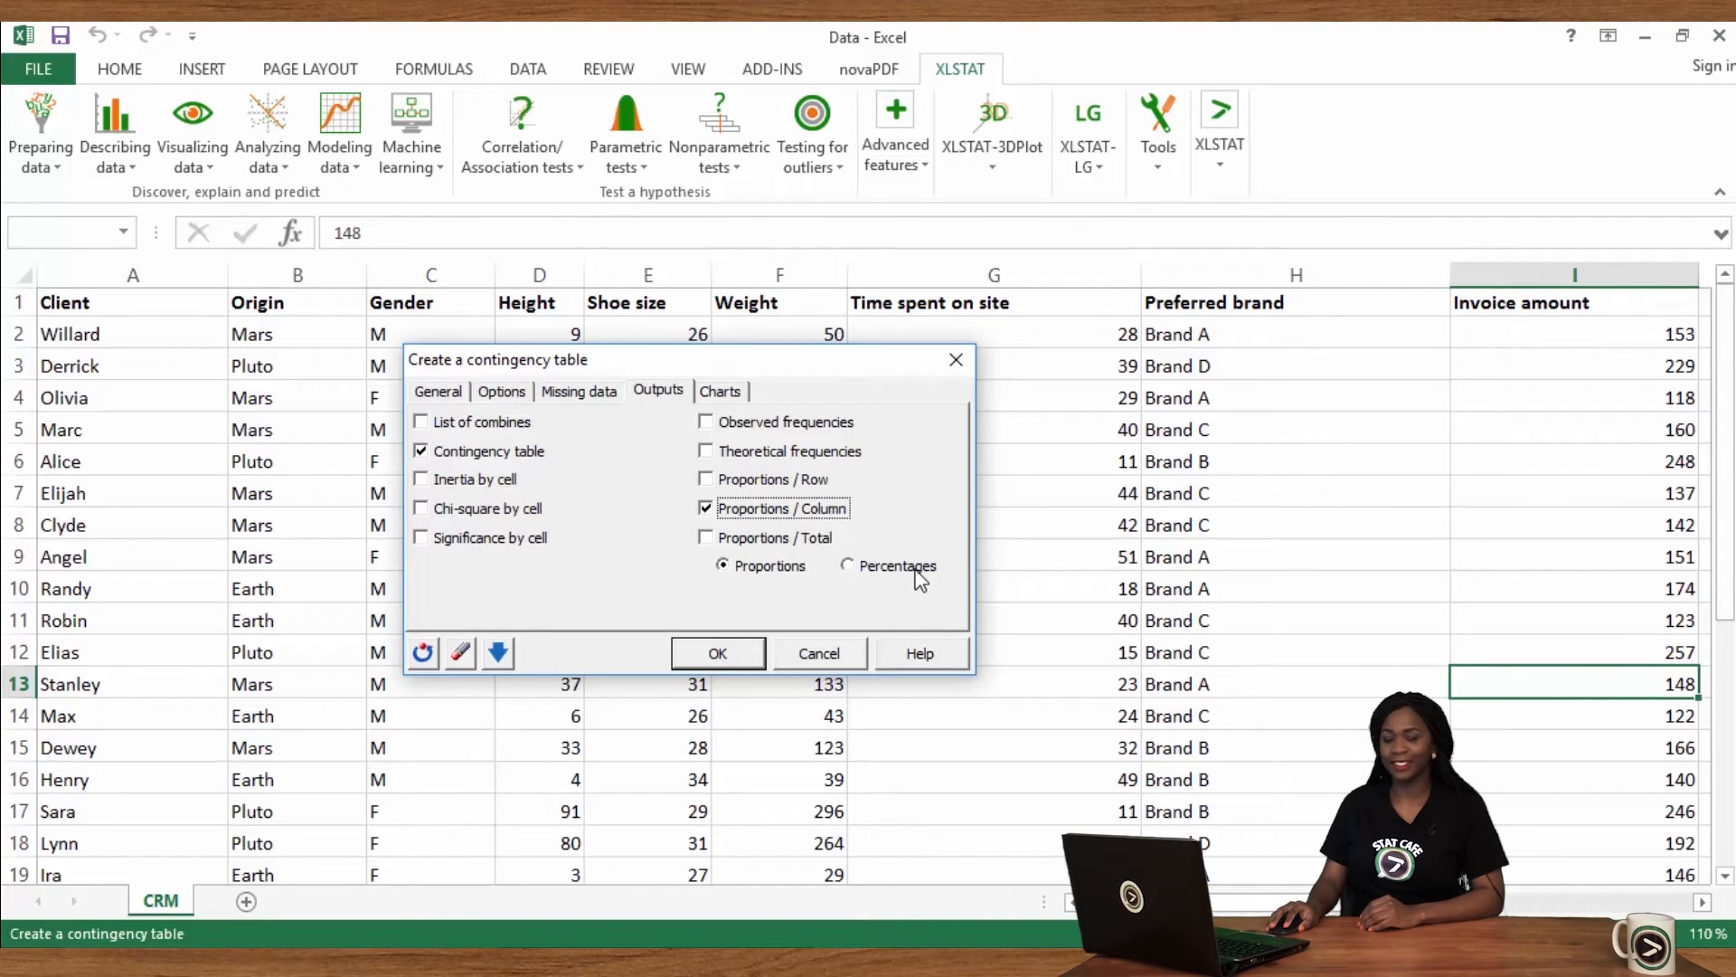
{"action": "left_click", "coordinate": [848, 566]}
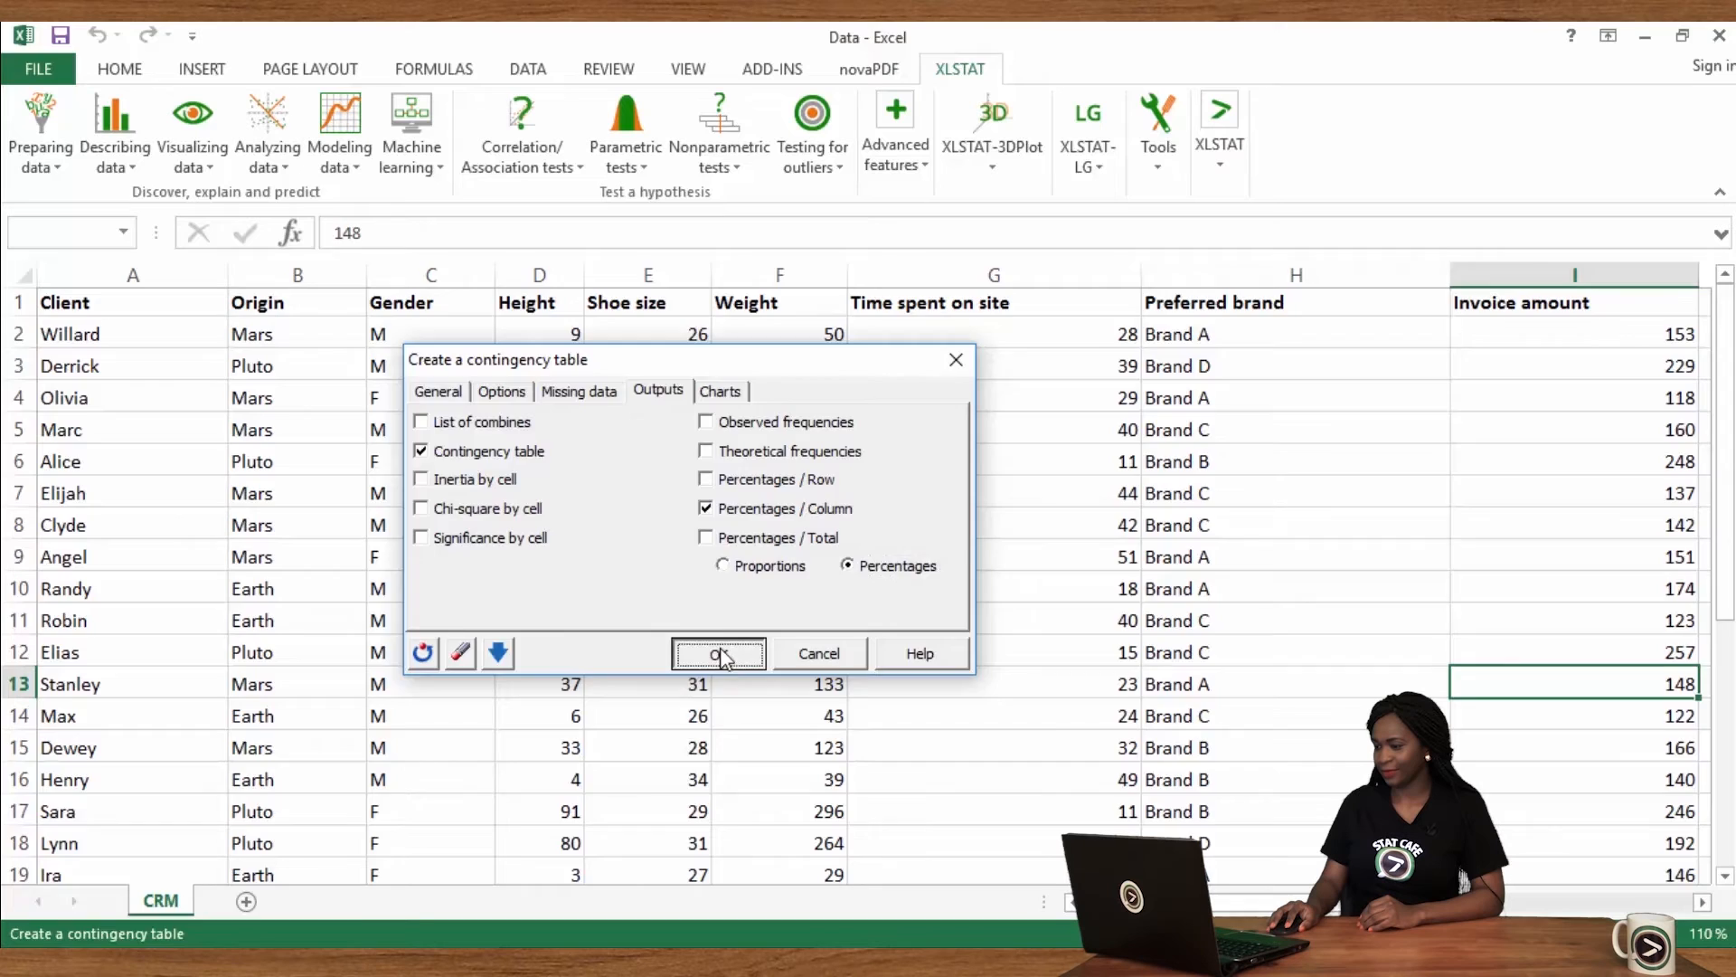
{"action": "left_click", "coordinate": [719, 654]}
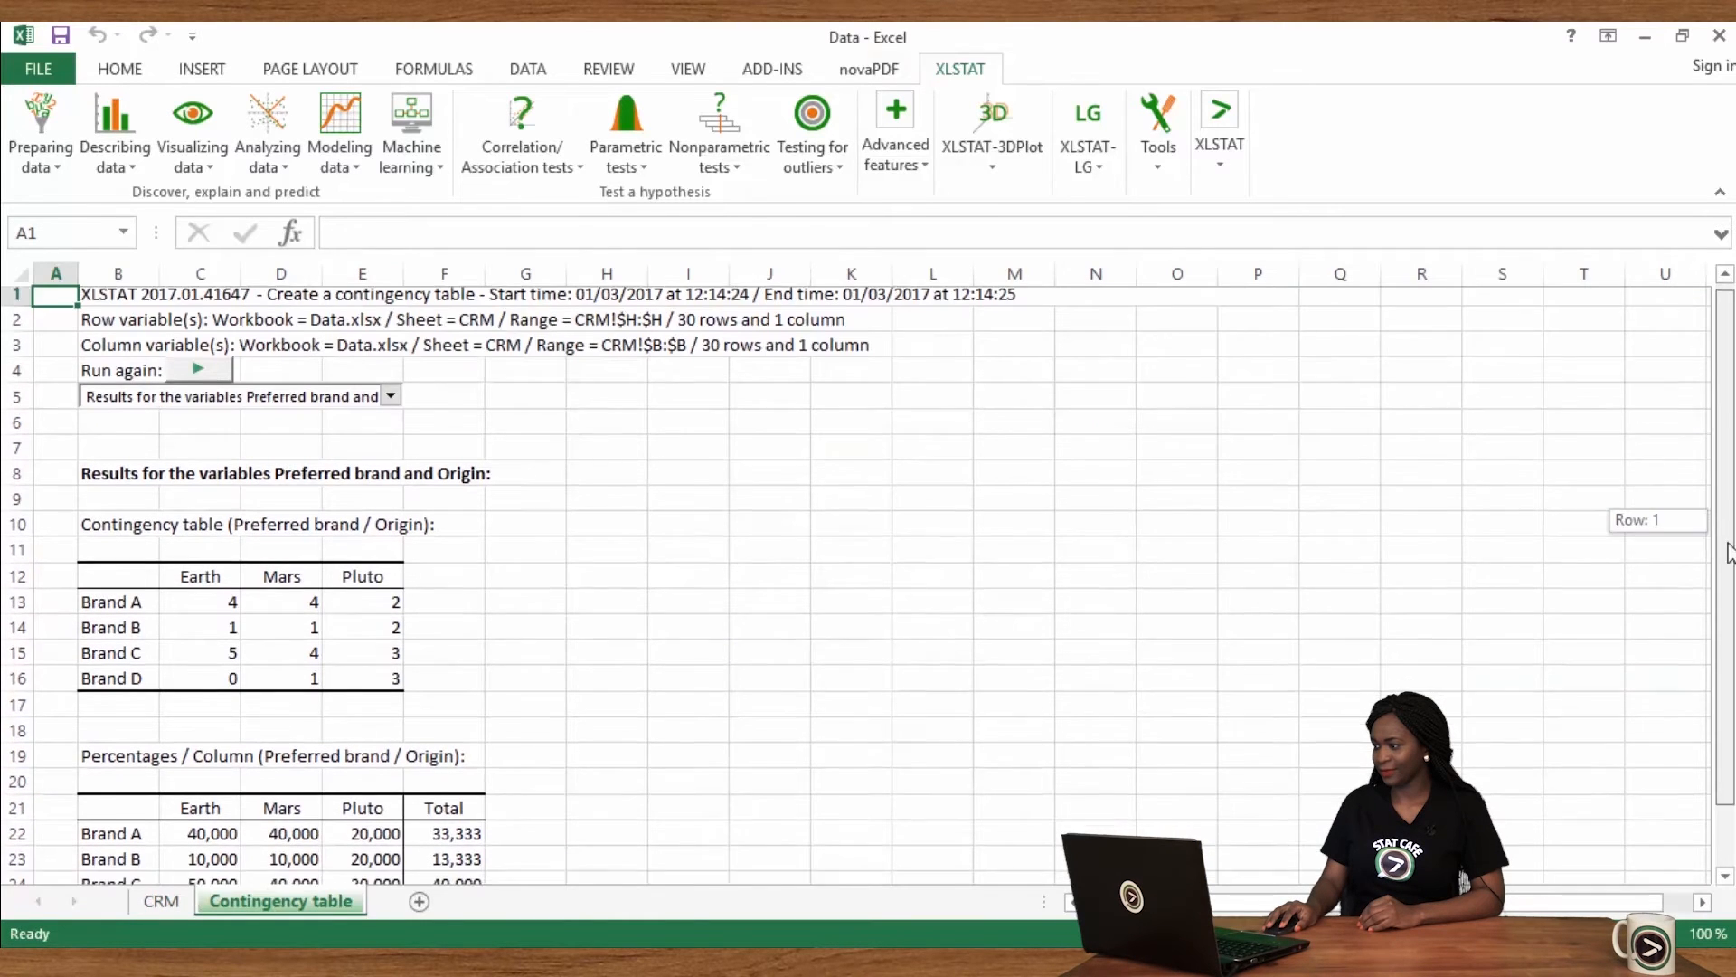
{"action": "scroll", "scroll_direction": "down", "scroll_amount": 3}
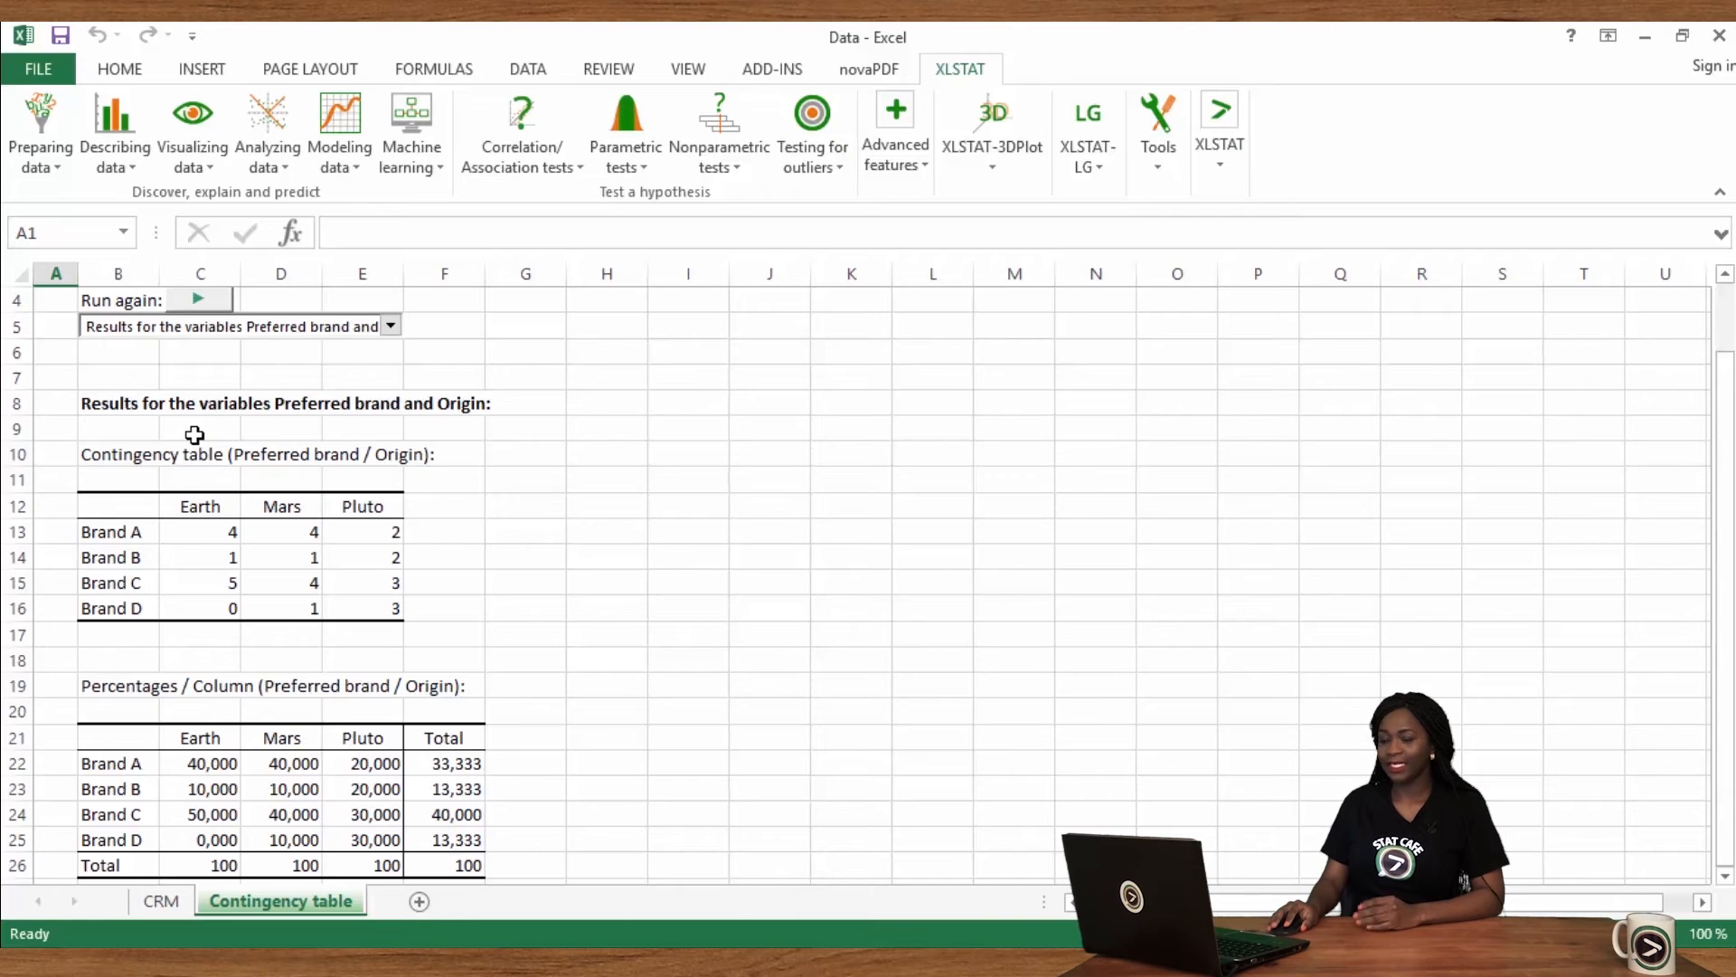
{"action": "mouse_move", "coordinate": [256, 478]}
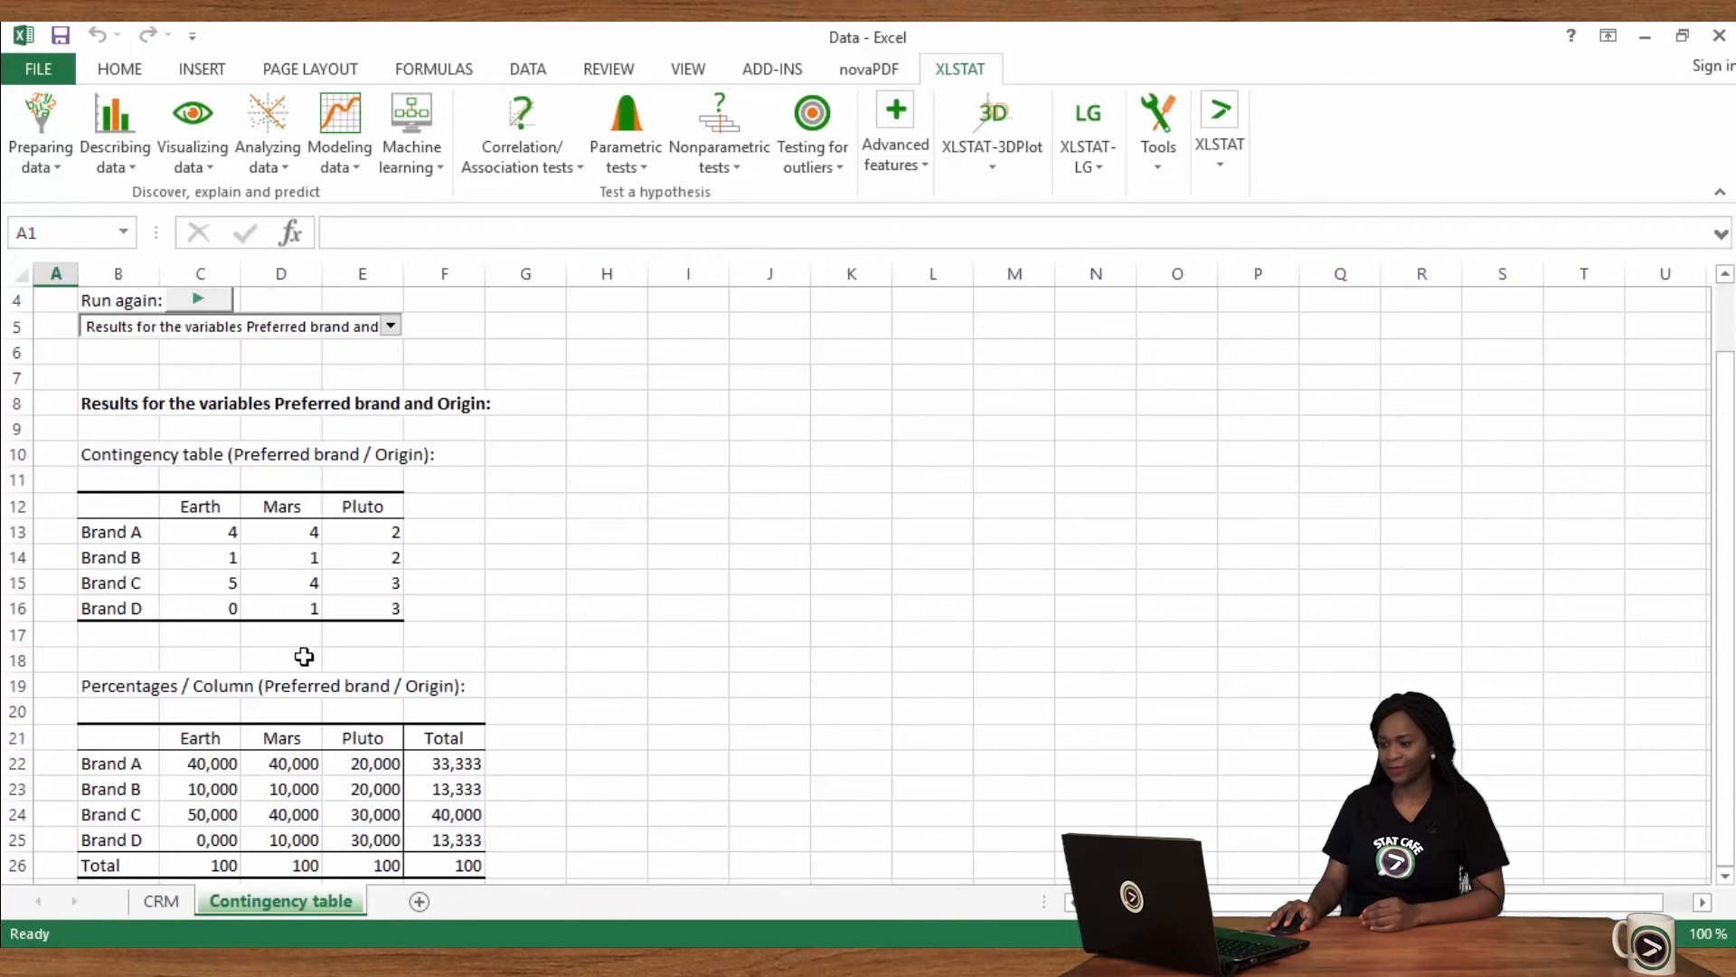
{"action": "left_click", "coordinate": [201, 814]}
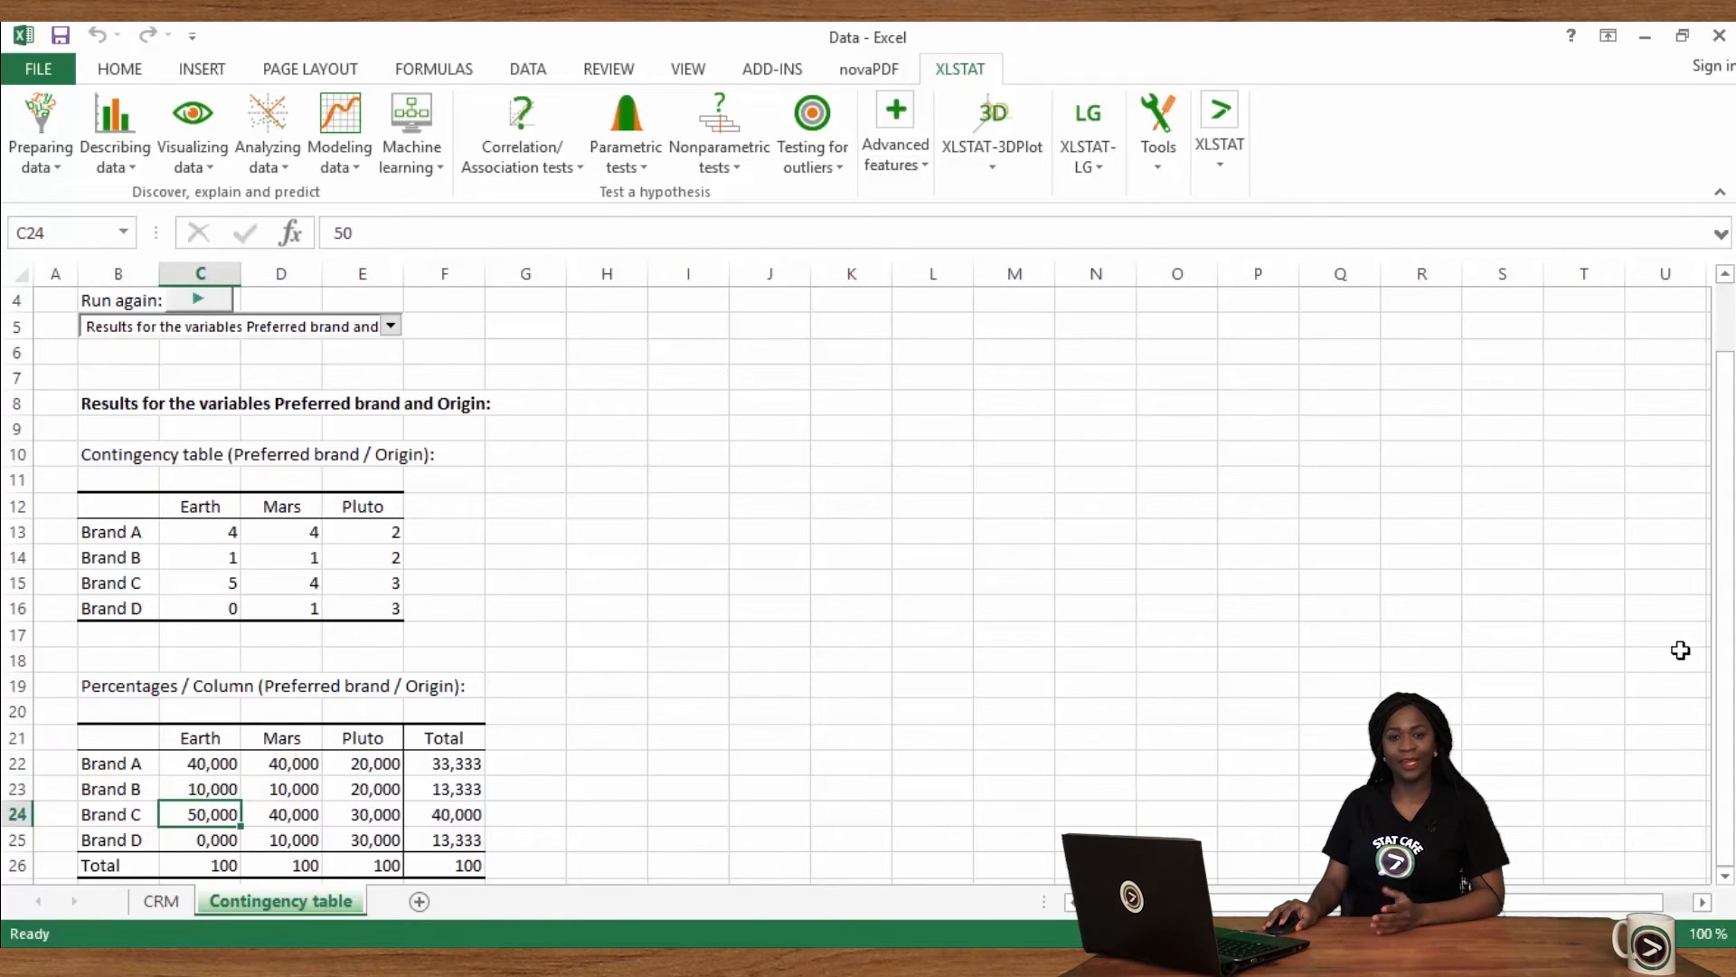
{"action": "mouse_move", "coordinate": [1694, 683]}
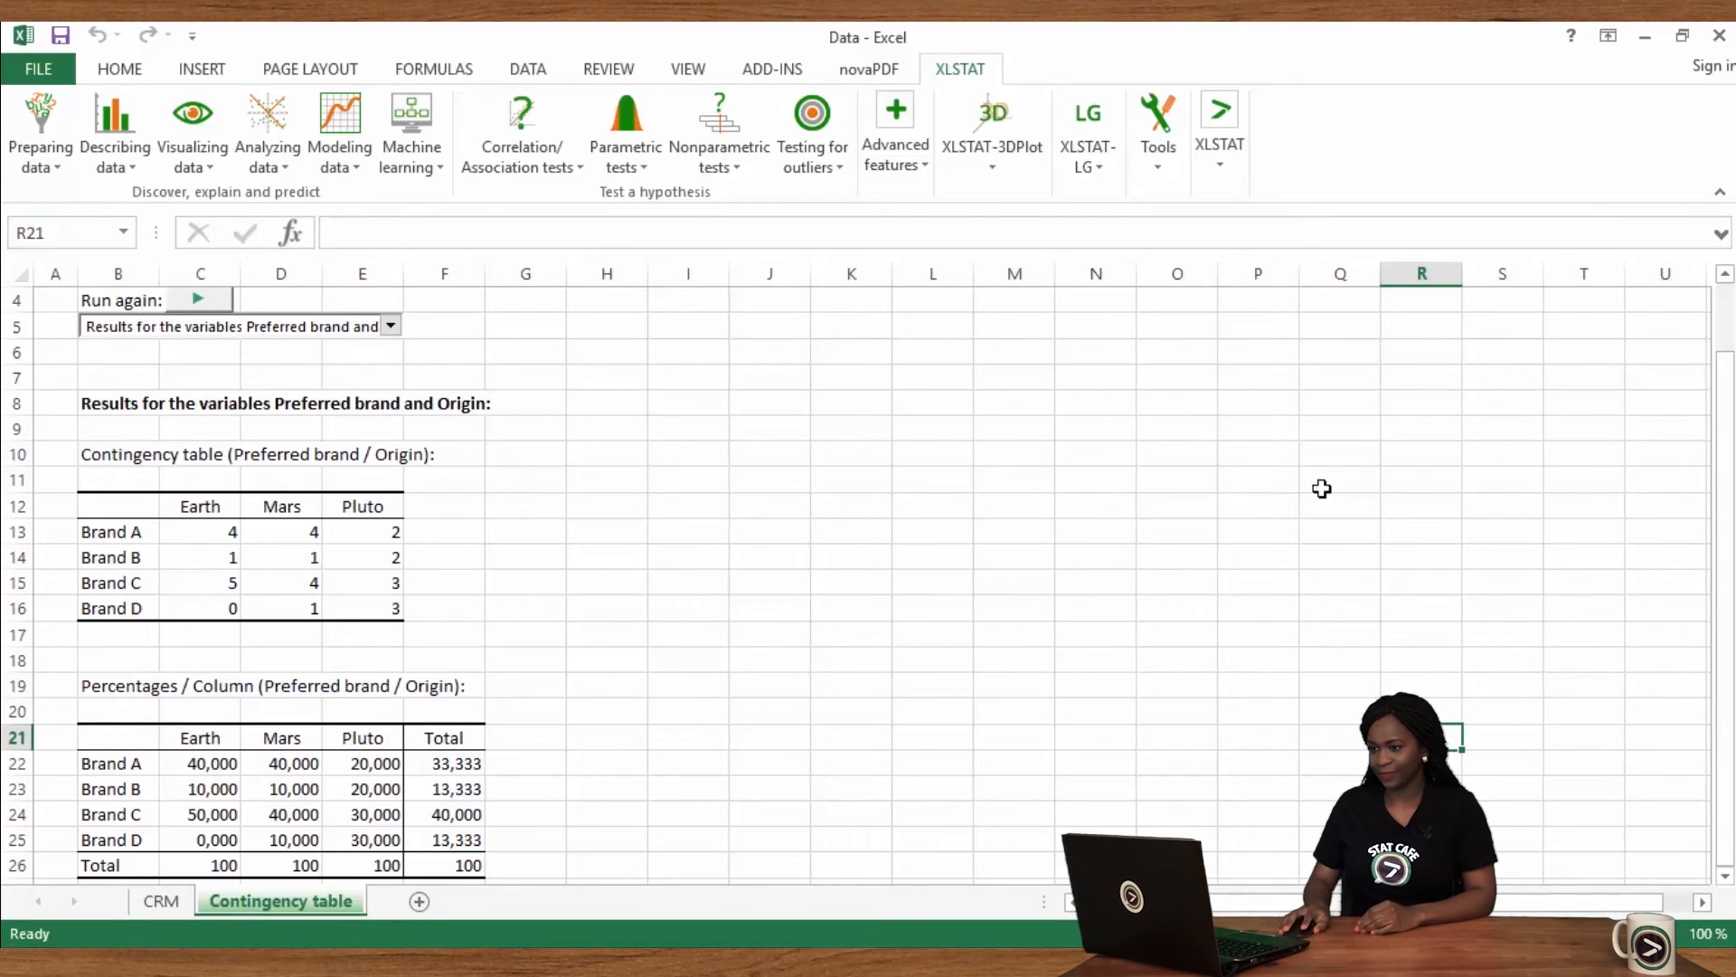
{"action": "left_click", "coordinate": [38, 126]}
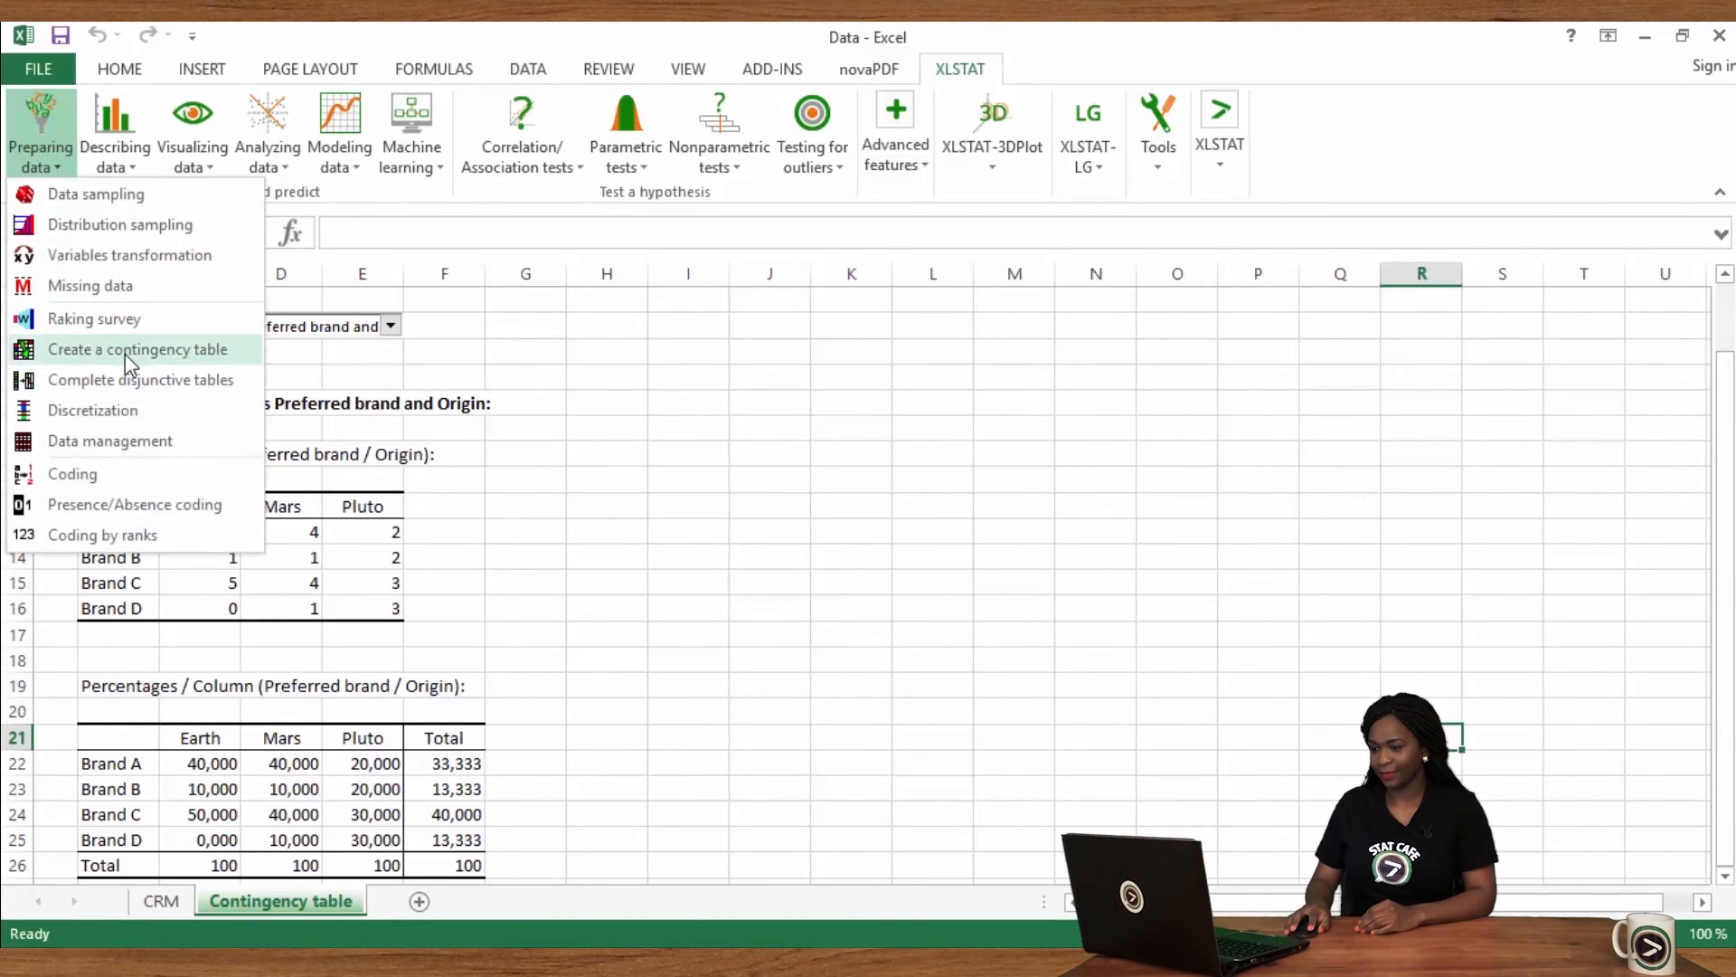
Step: Rerun the contingency table with Origin and Gender (columns B:C) as column variables
{"action": "left_click", "coordinate": [136, 350]}
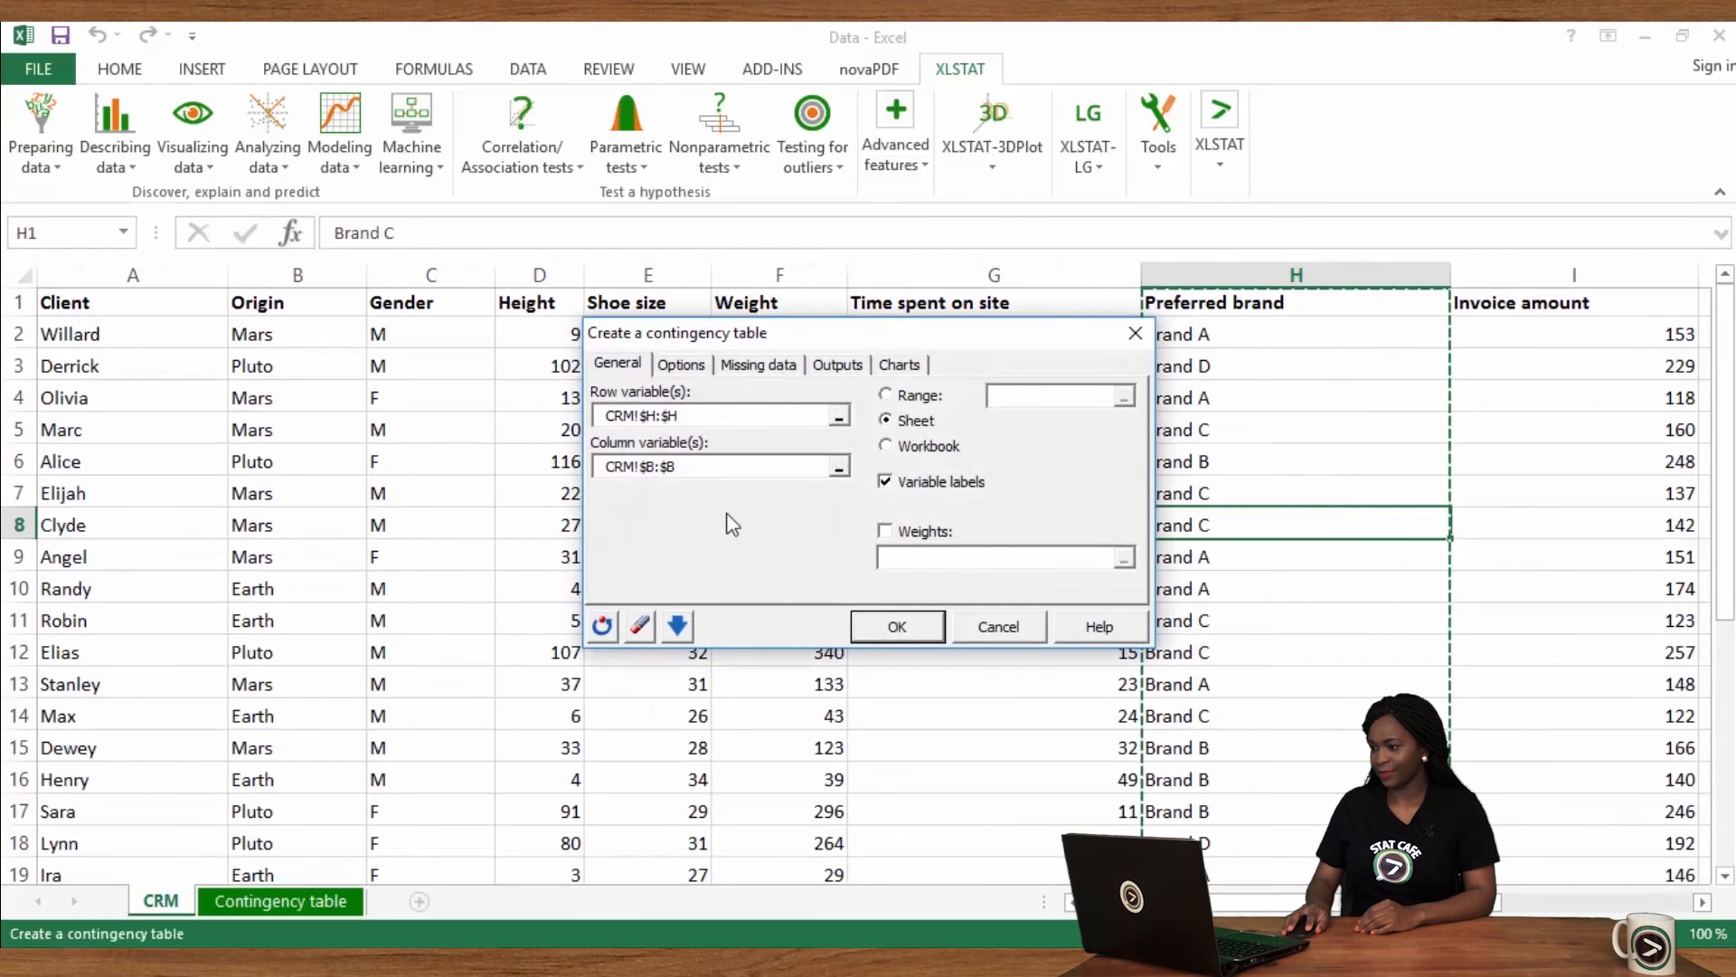
{"action": "left_click", "coordinate": [709, 467]}
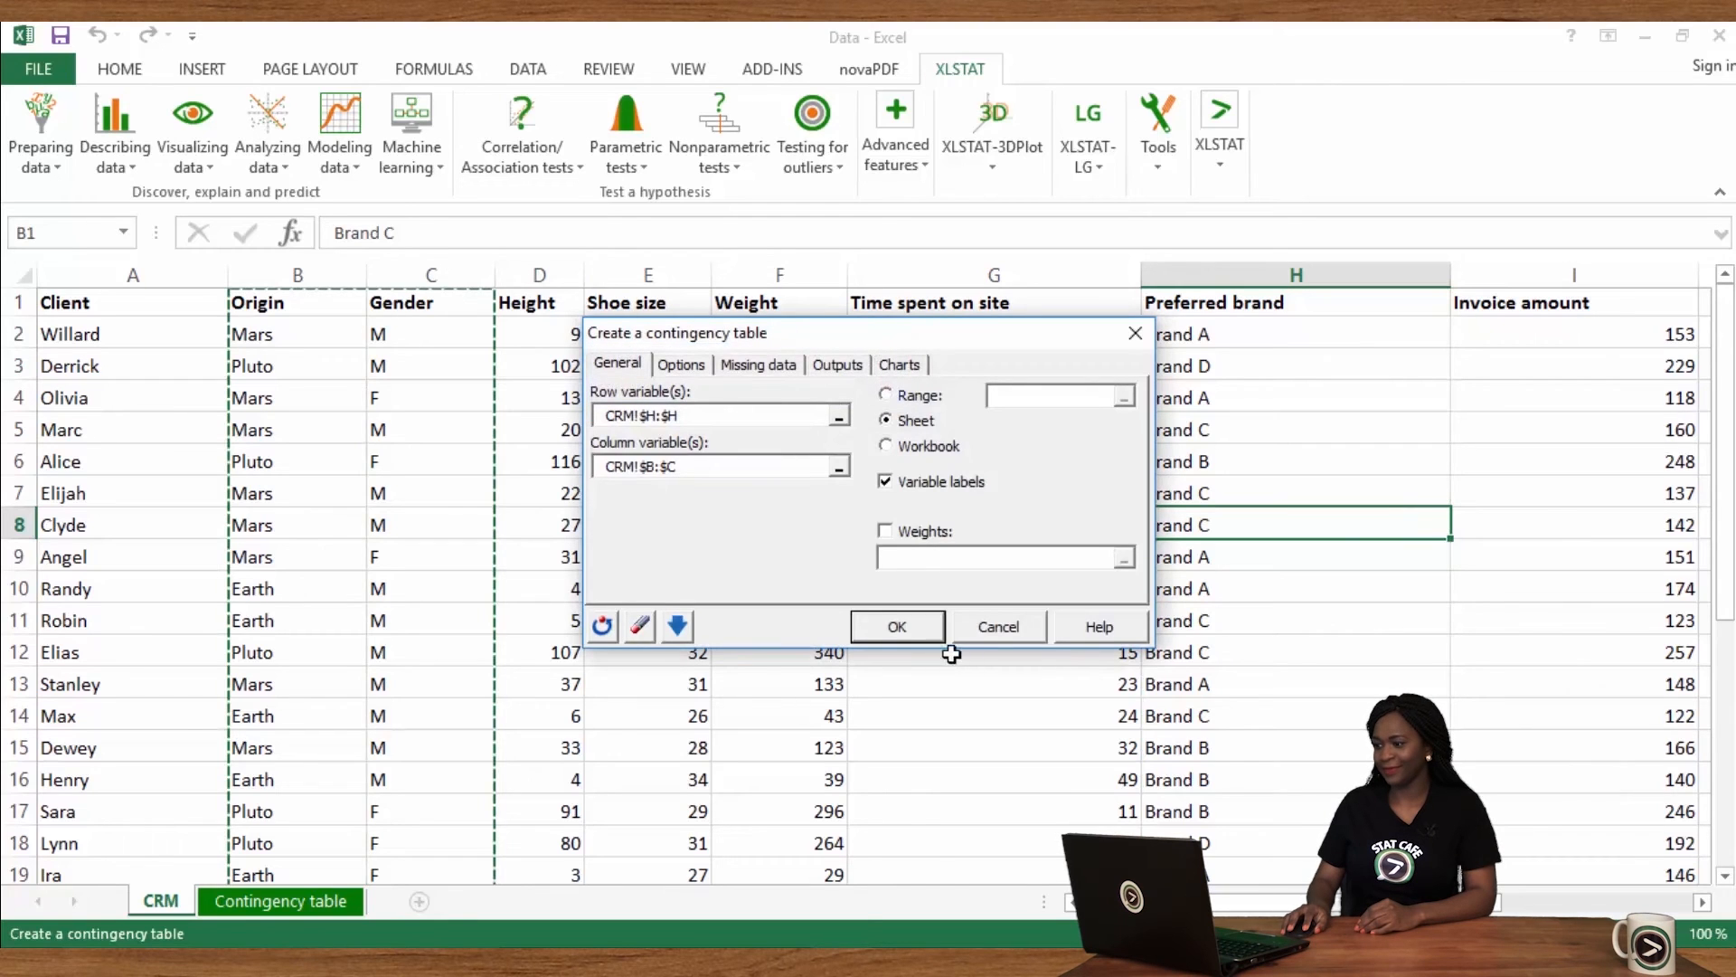
{"action": "left_click", "coordinate": [897, 627]}
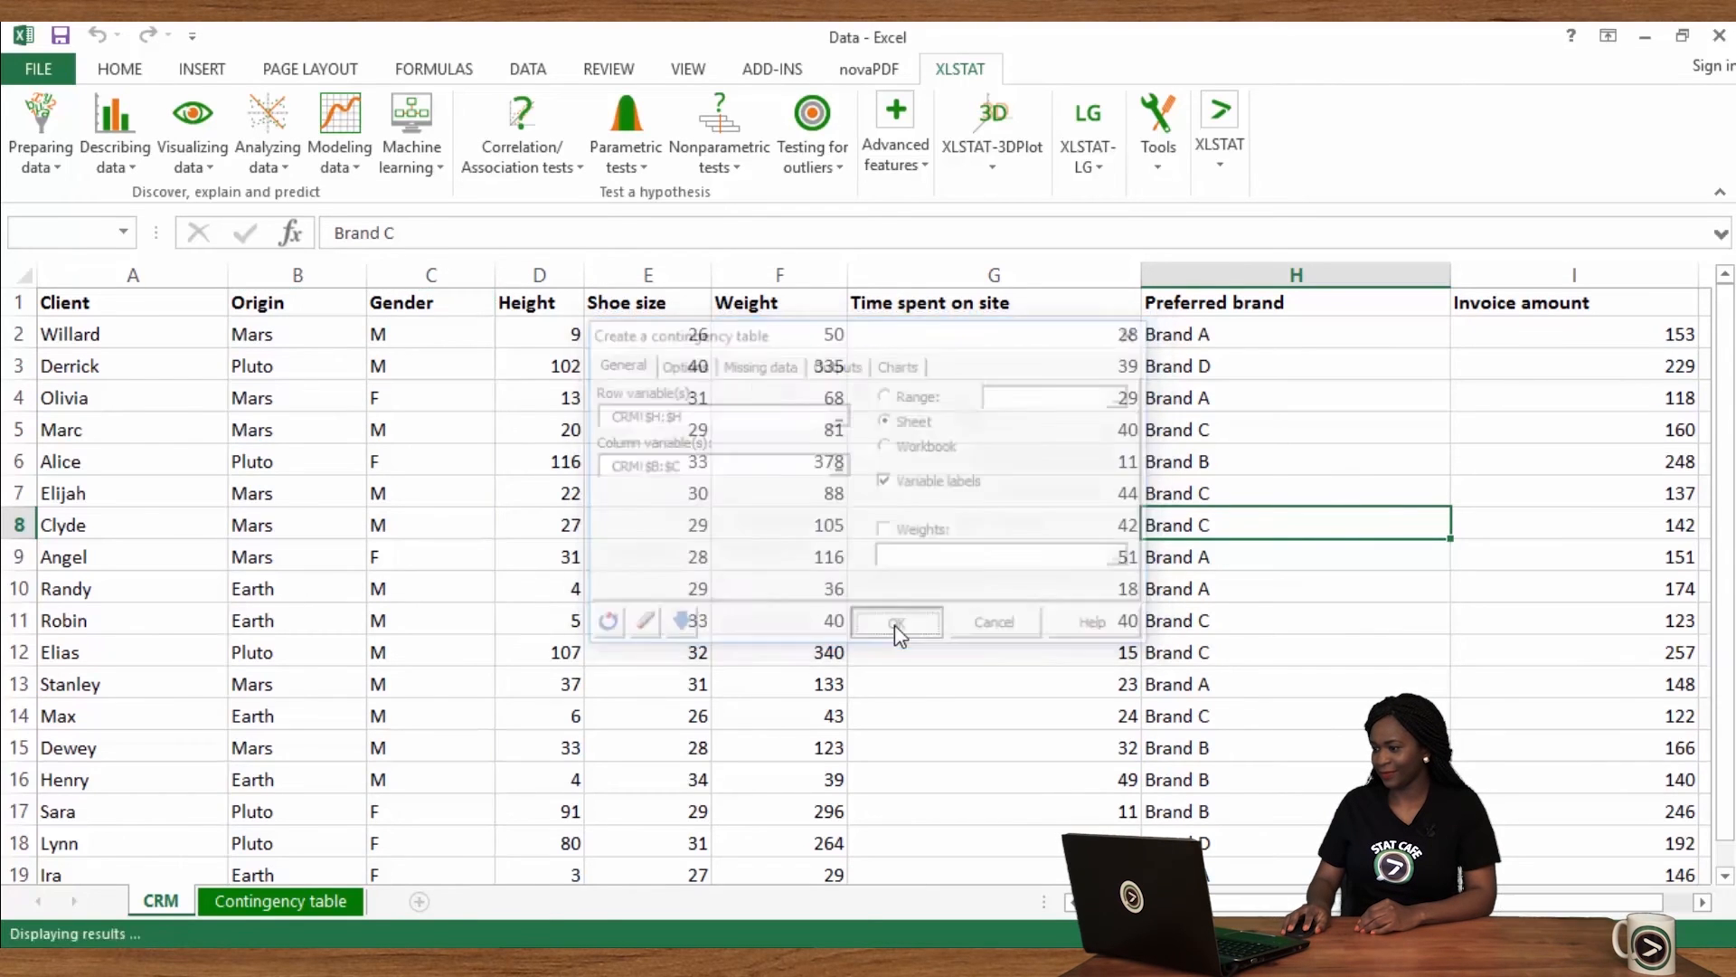
{"action": "left_click", "coordinate": [896, 621]}
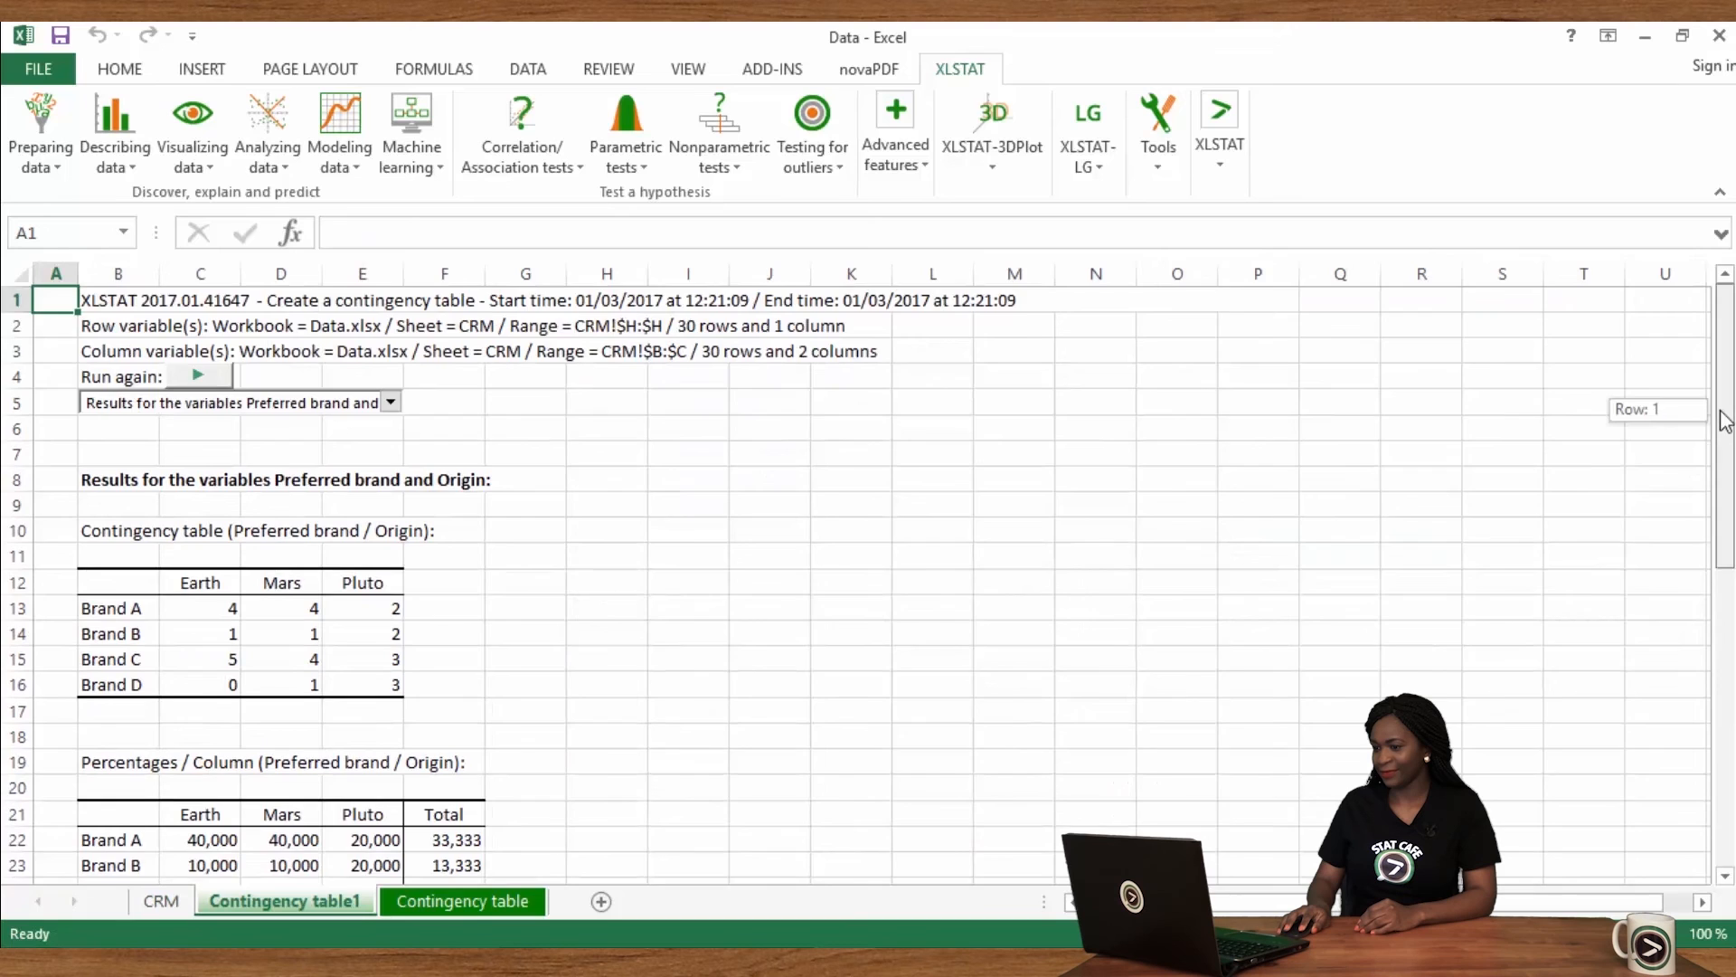
{"action": "scroll", "scroll_direction": "down", "scroll_amount": 3}
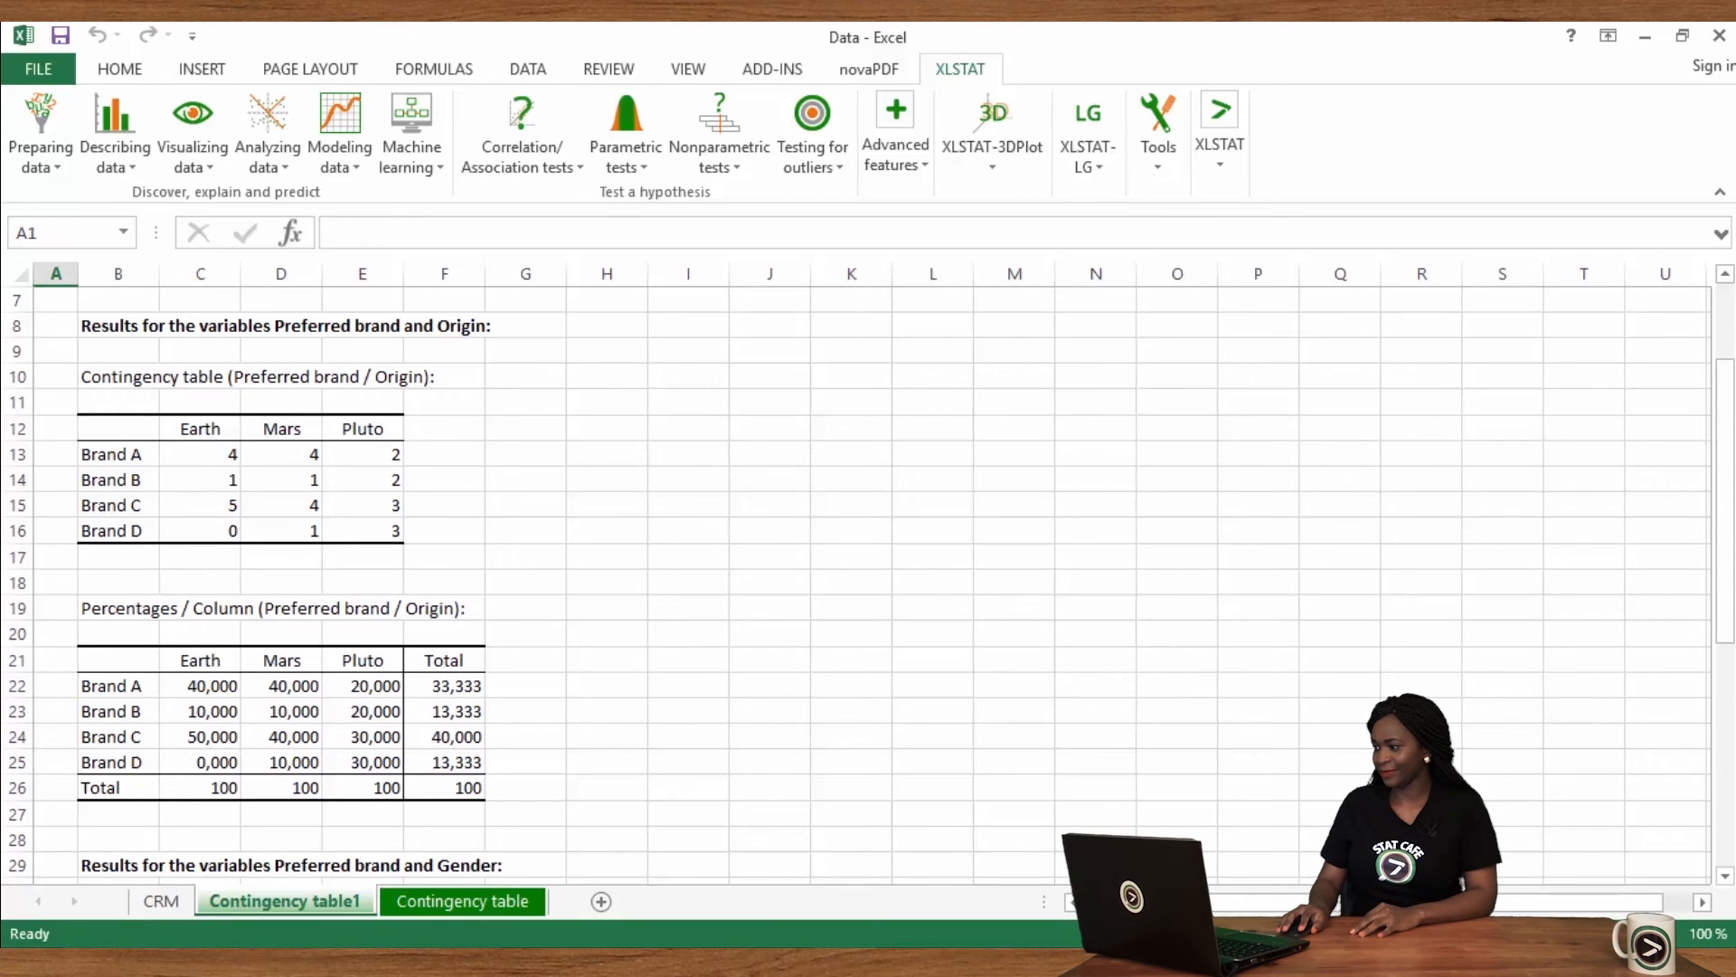
{"action": "scroll", "scroll_direction": "down", "scroll_amount": 3}
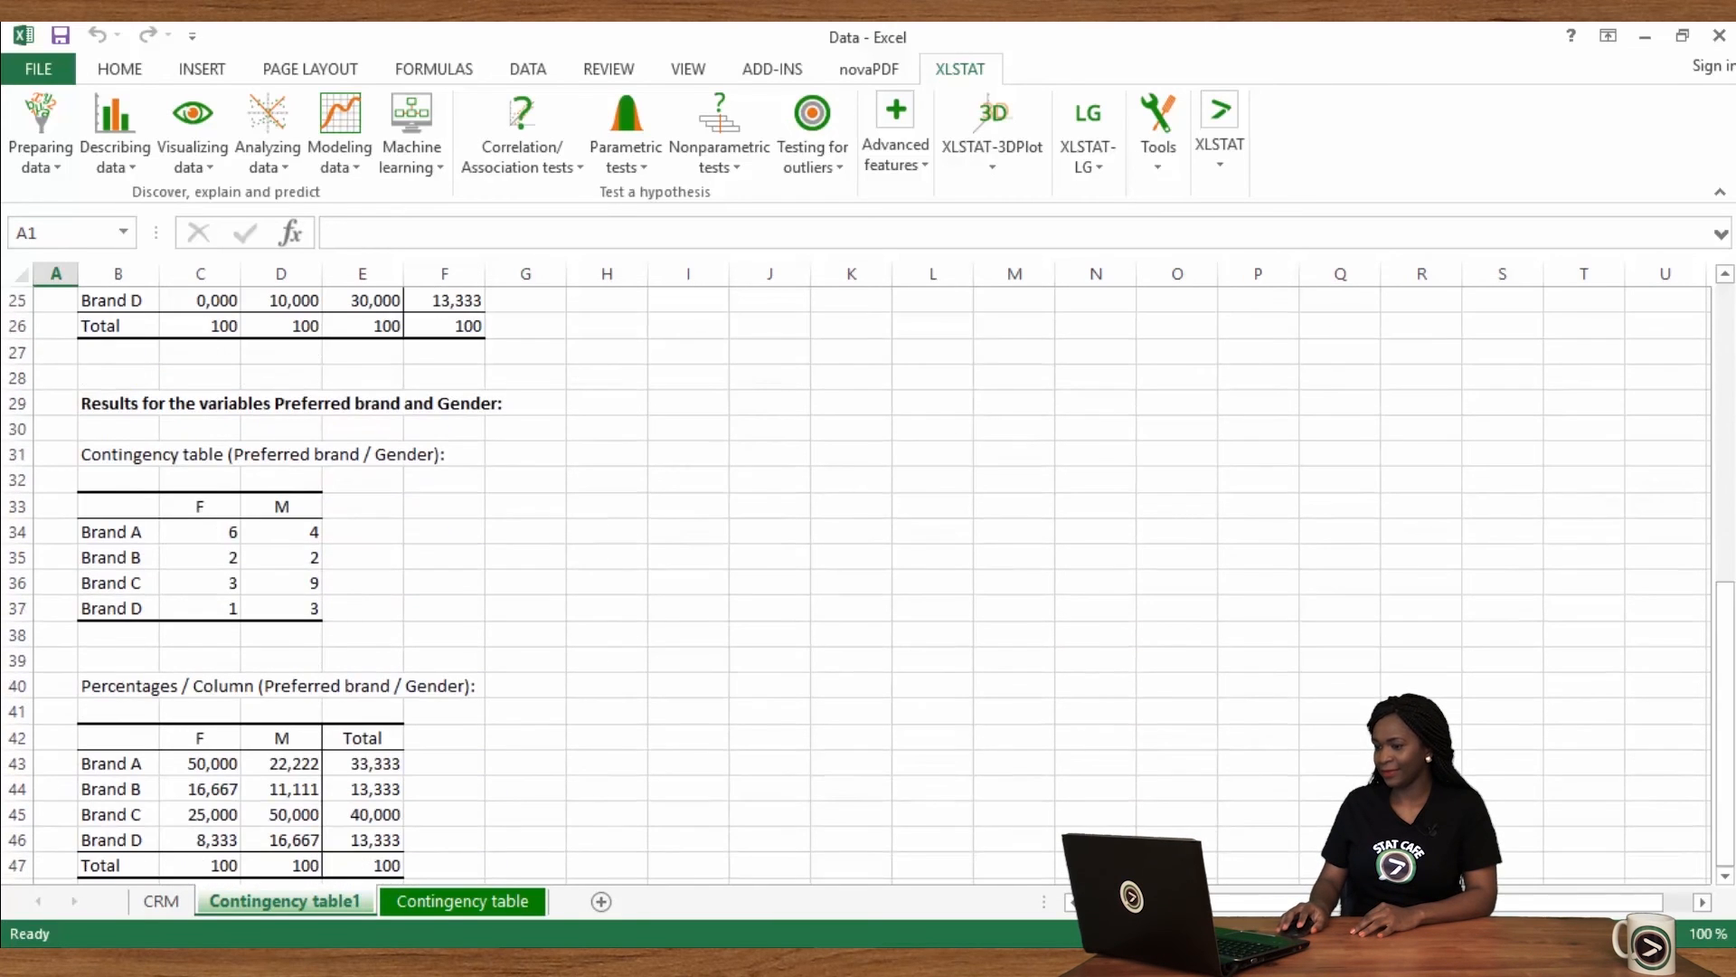